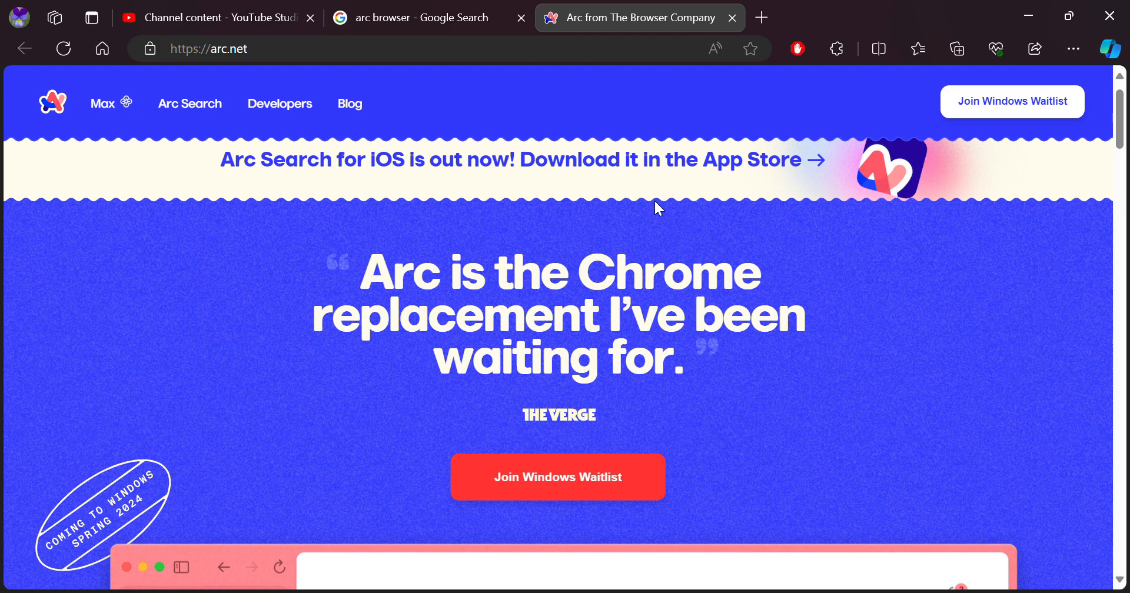
Scroll the arc.net homepage past the headline and Verge quote to the scrolling press quotes.
{"action": "scroll", "scroll_direction": "down", "scroll_amount": 3}
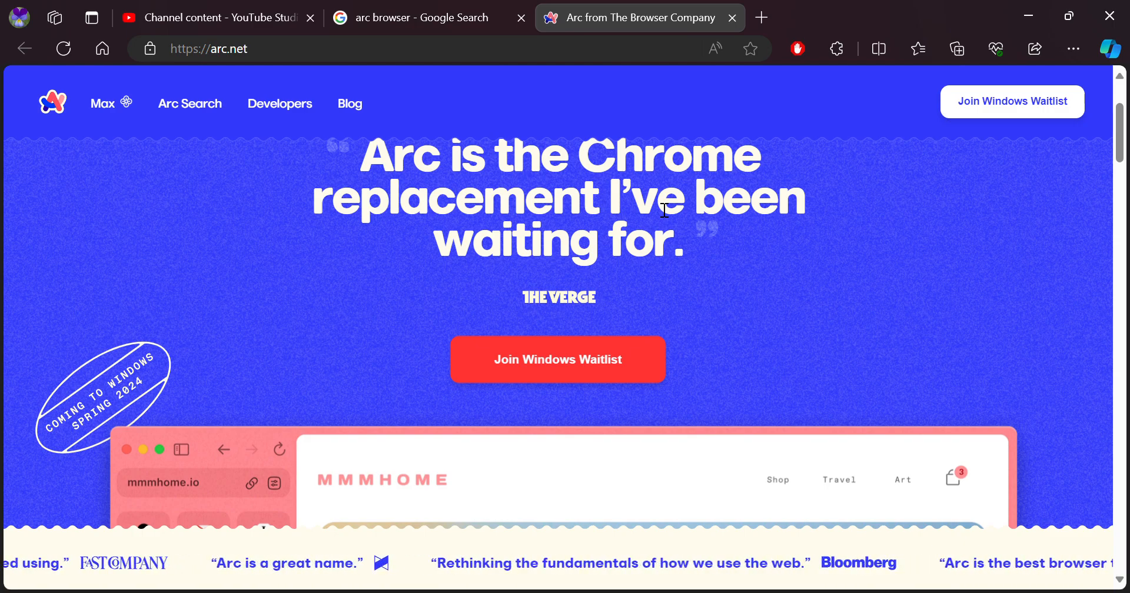
{"action": "scroll", "scroll_direction": "down", "scroll_amount": 3}
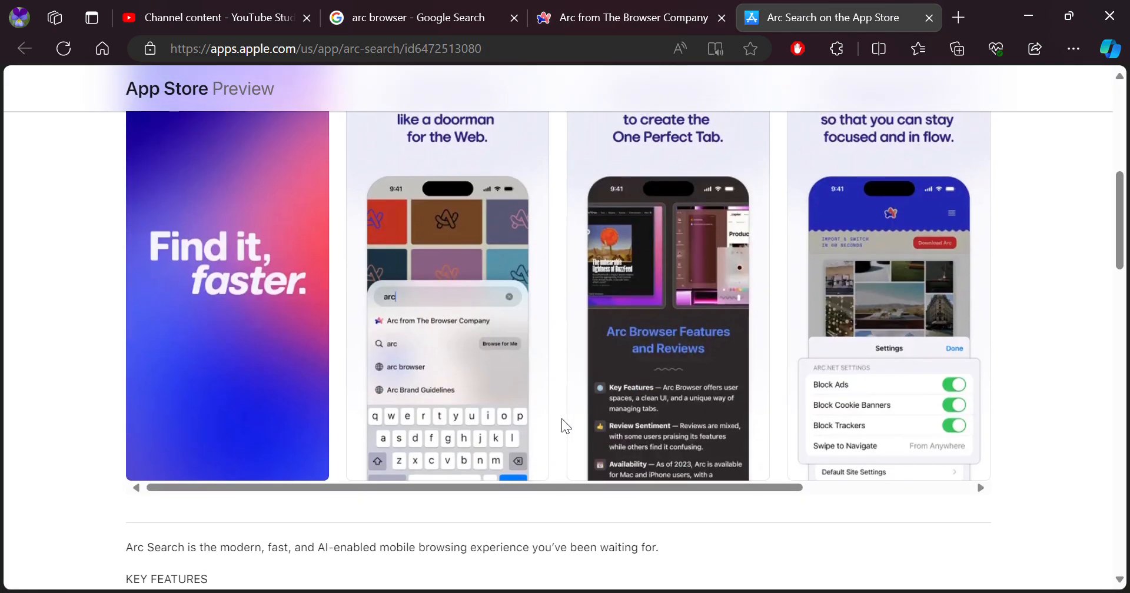
Scroll the Arc Search listing to its description and What's New, then return to arc browser results.
{"action": "scroll", "scroll_direction": "down", "scroll_amount": 3}
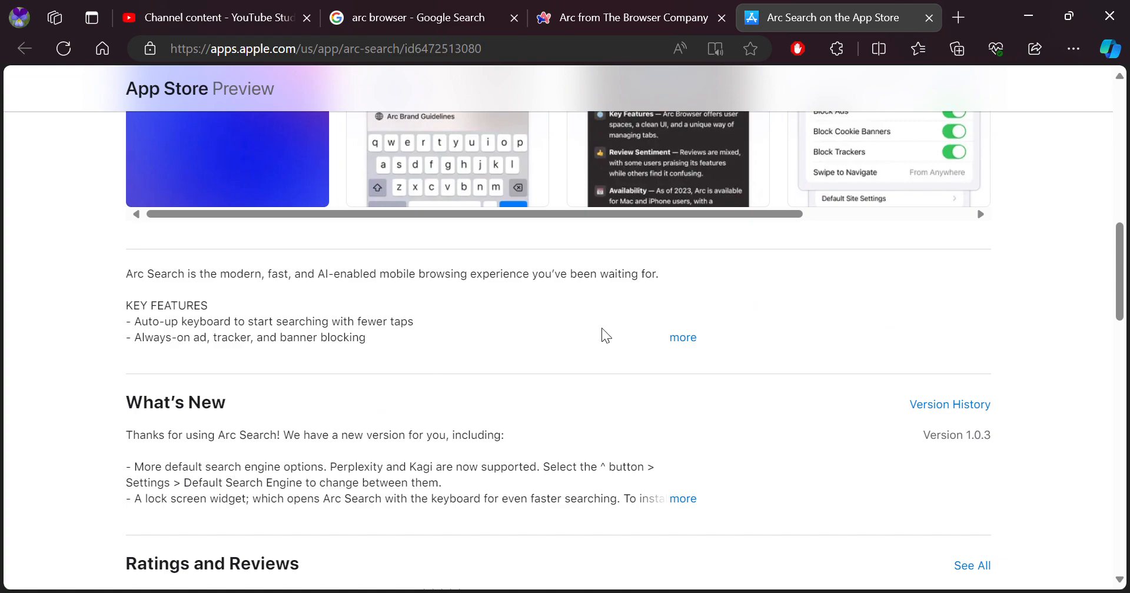
{"action": "left_click", "coordinate": [683, 337]}
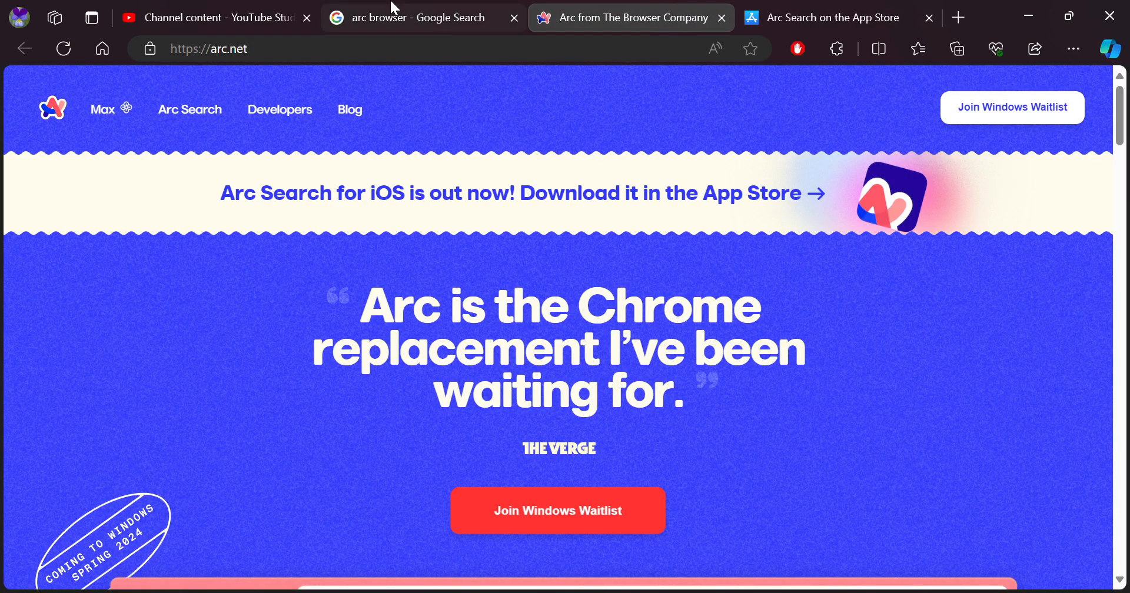
{"action": "left_click", "coordinate": [423, 17]}
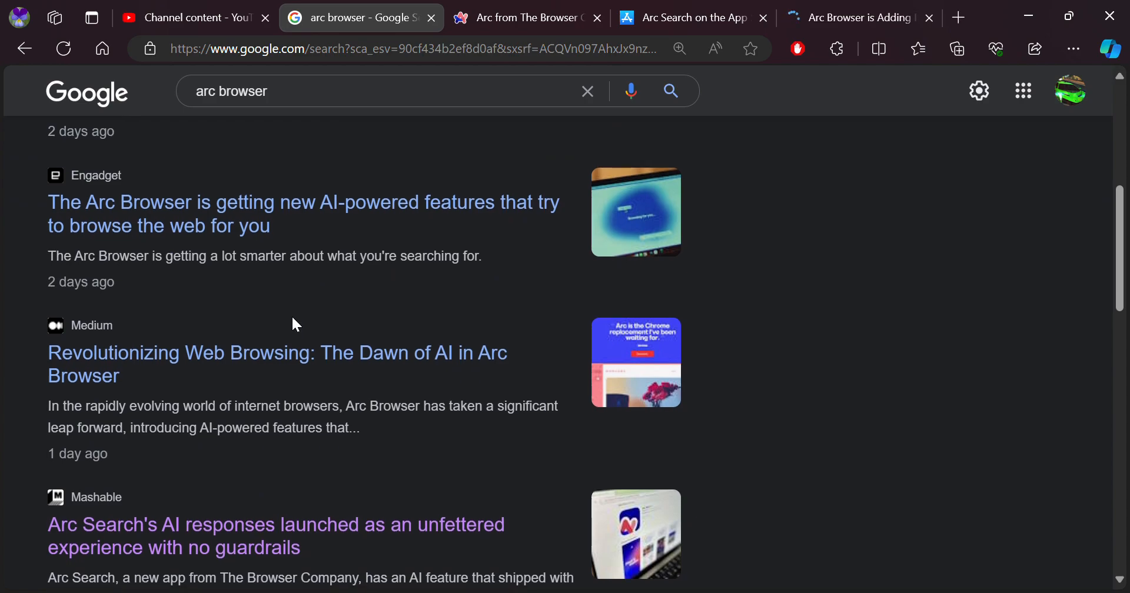
Scroll the arc browser Google results to the Mashable, Neowin and MacStories Arc headlines.
{"action": "scroll", "scroll_direction": "down", "scroll_amount": 3}
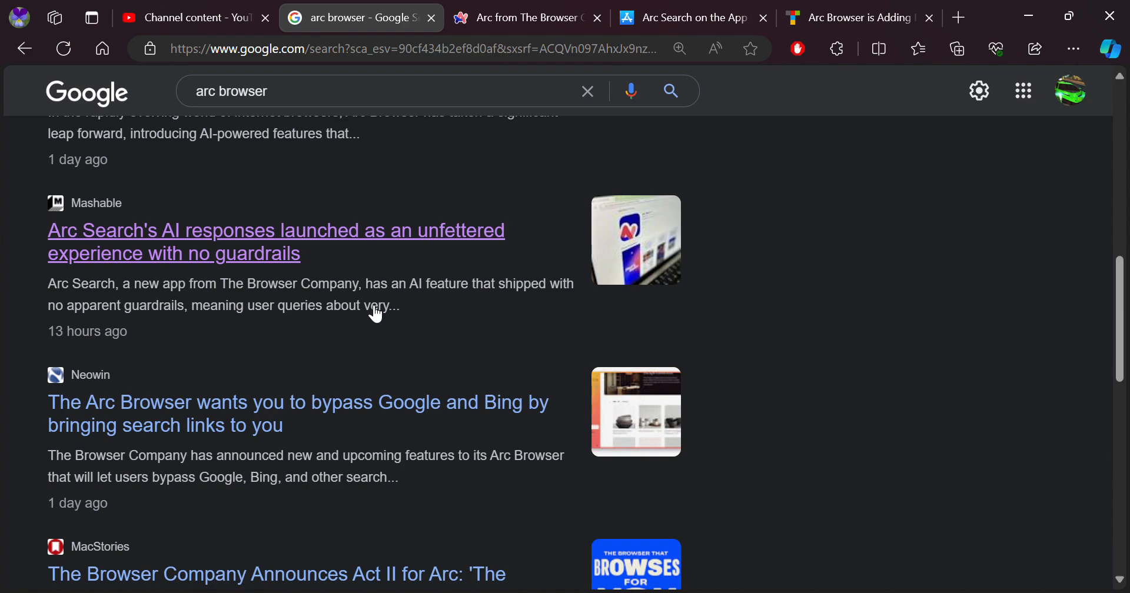
{"action": "mouse_move", "coordinate": [243, 438]}
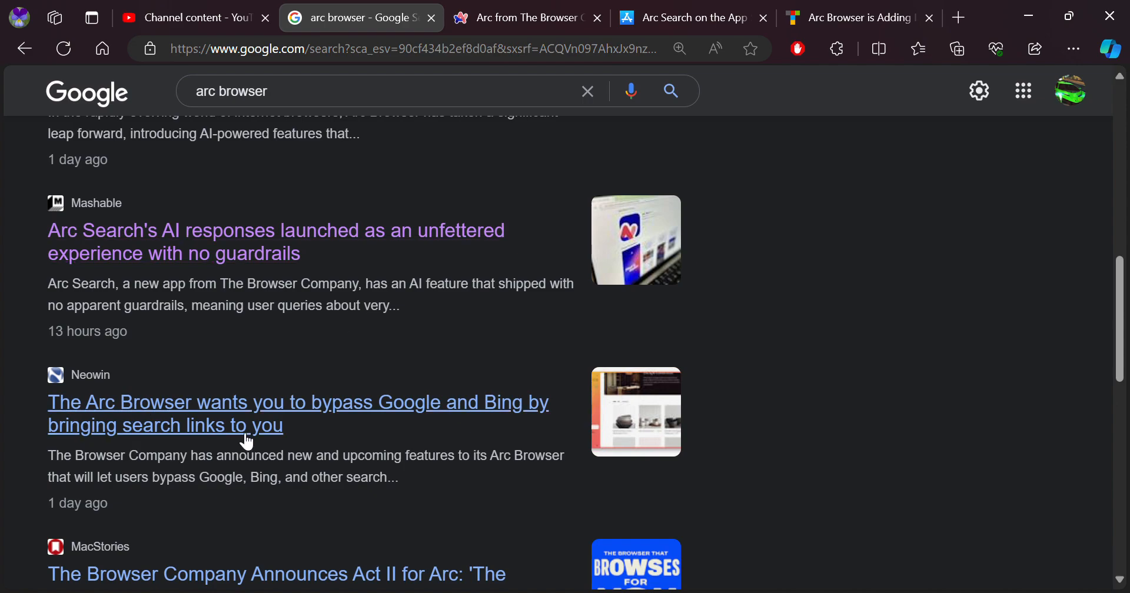
{"action": "mouse_move", "coordinate": [446, 422]}
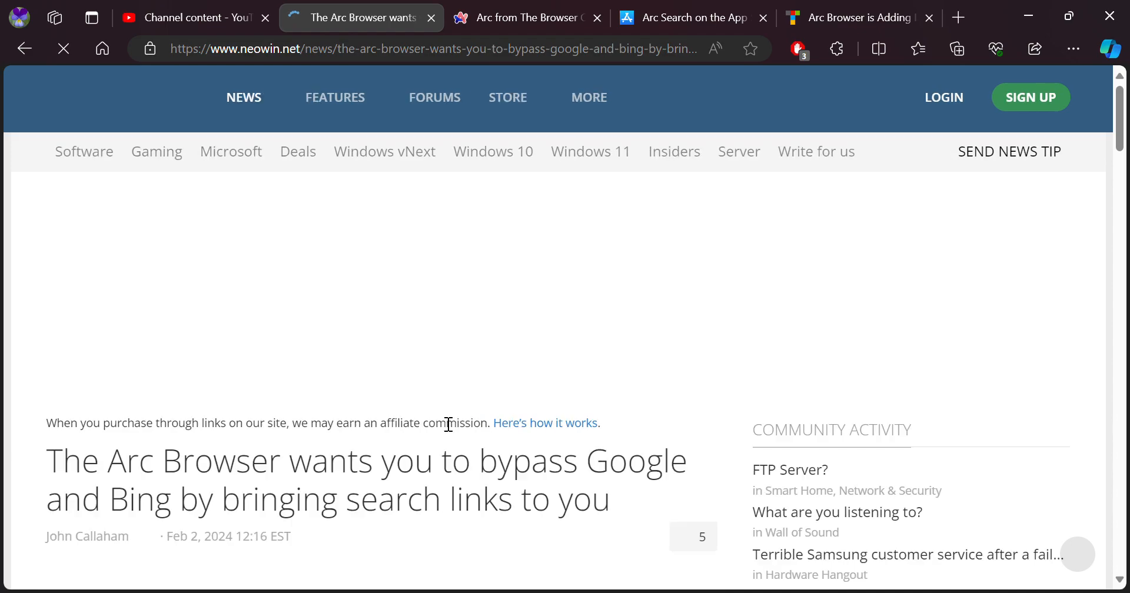
Read Neowin's Instant Links and Arc Explore sections, then switch to Thurrott's Arc article.
{"action": "scroll", "scroll_direction": "down", "scroll_amount": 3}
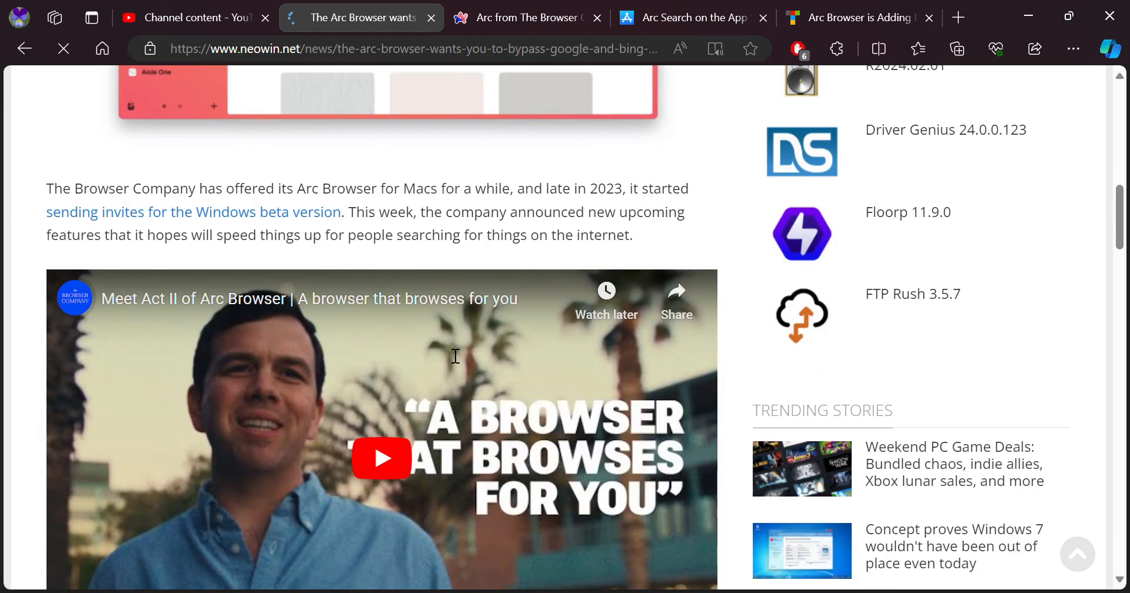
{"action": "scroll", "scroll_direction": "down", "scroll_amount": 3}
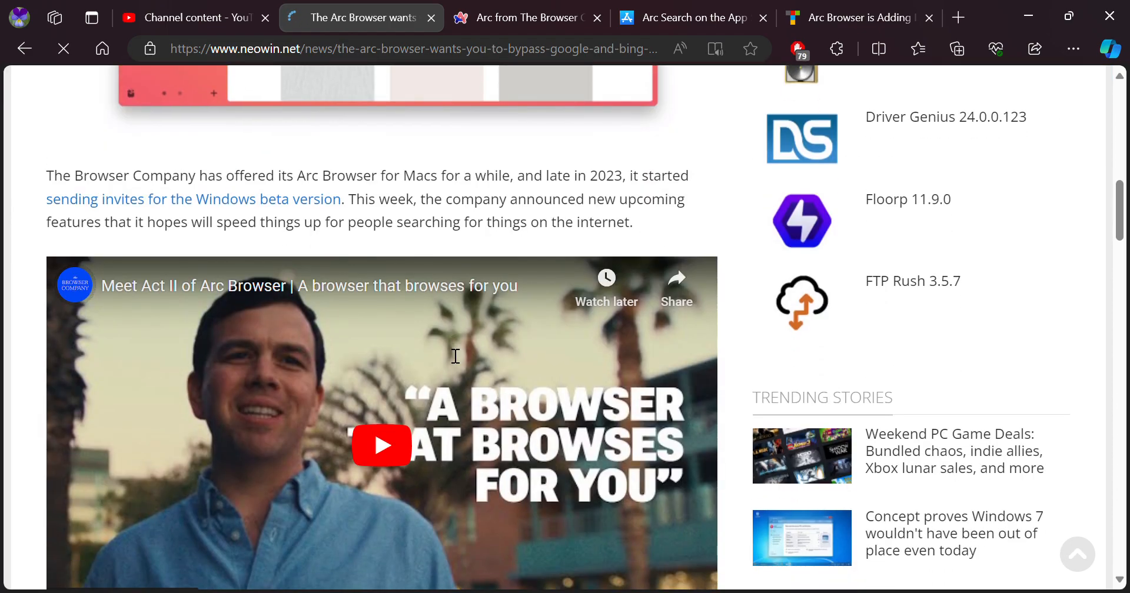
{"action": "scroll", "scroll_direction": "down", "scroll_amount": 3}
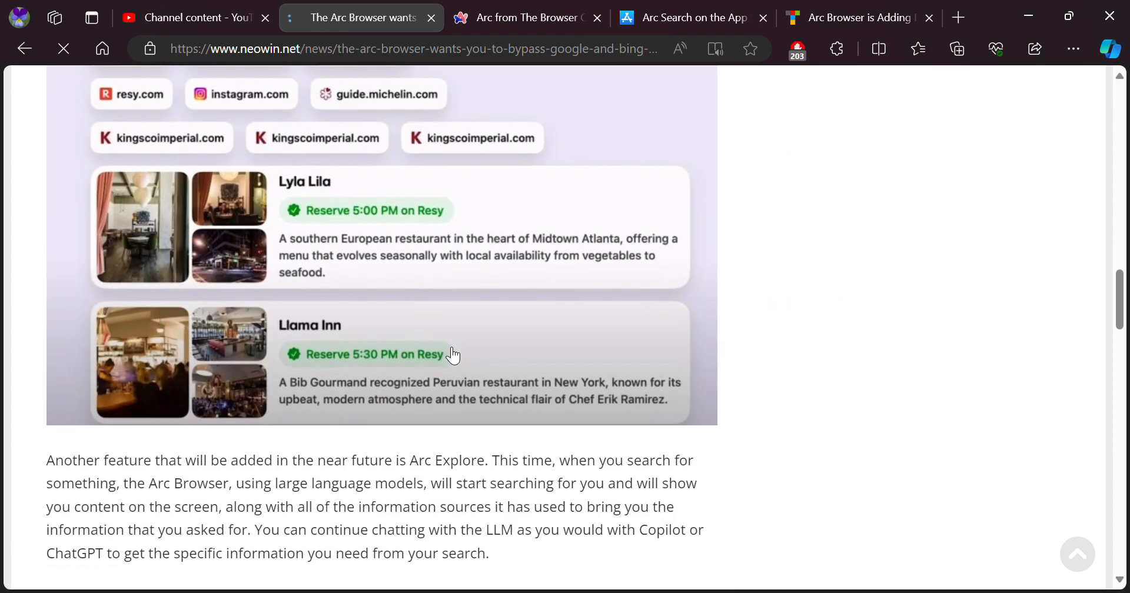
{"action": "scroll", "scroll_direction": "up", "scroll_amount": 3}
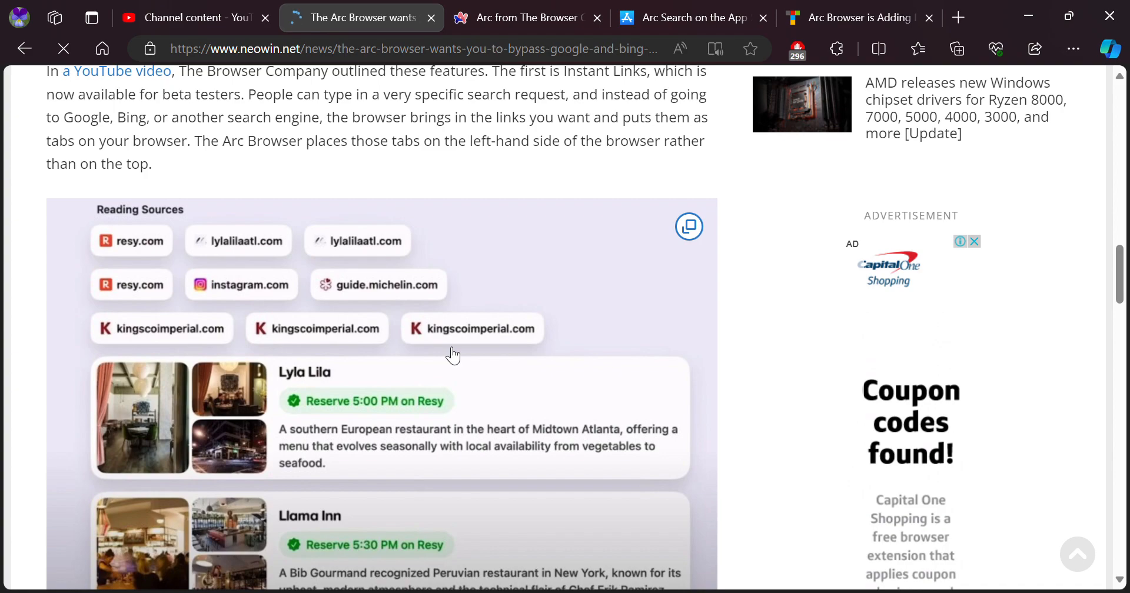
{"action": "scroll", "scroll_direction": "down", "scroll_amount": 3}
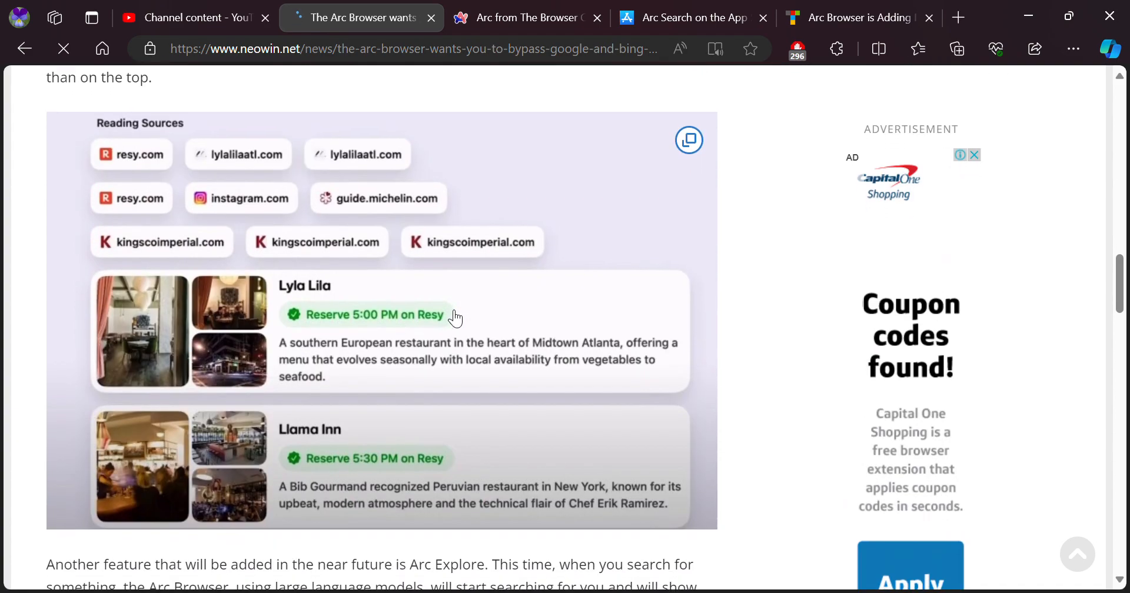
{"action": "scroll", "scroll_direction": "down", "scroll_amount": 3}
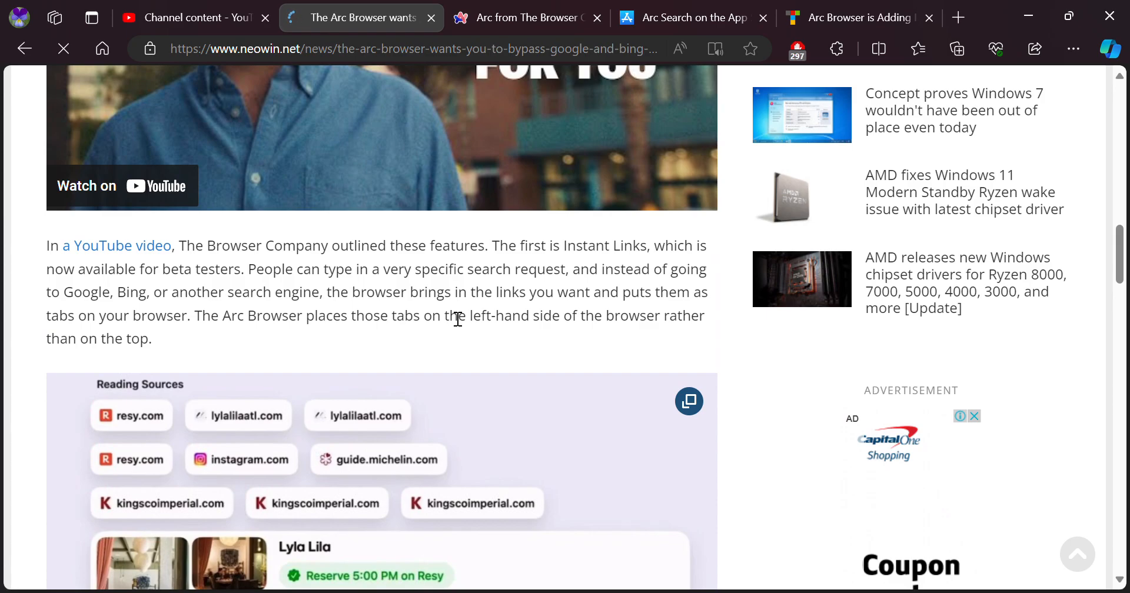
{"action": "scroll", "scroll_direction": "down", "scroll_amount": 3}
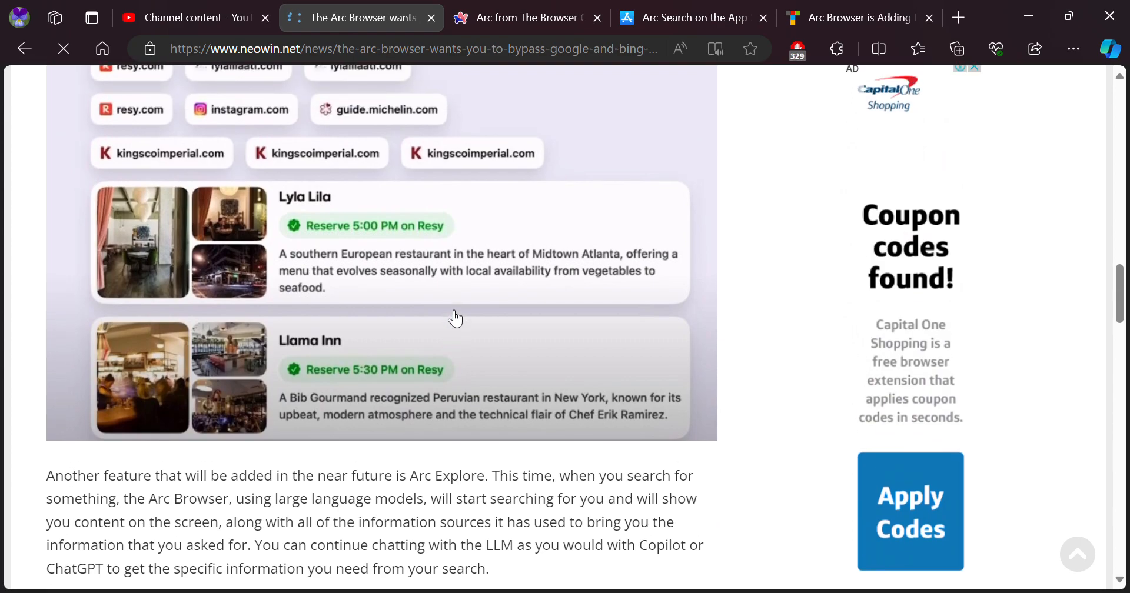
{"action": "scroll", "scroll_direction": "down", "scroll_amount": 3}
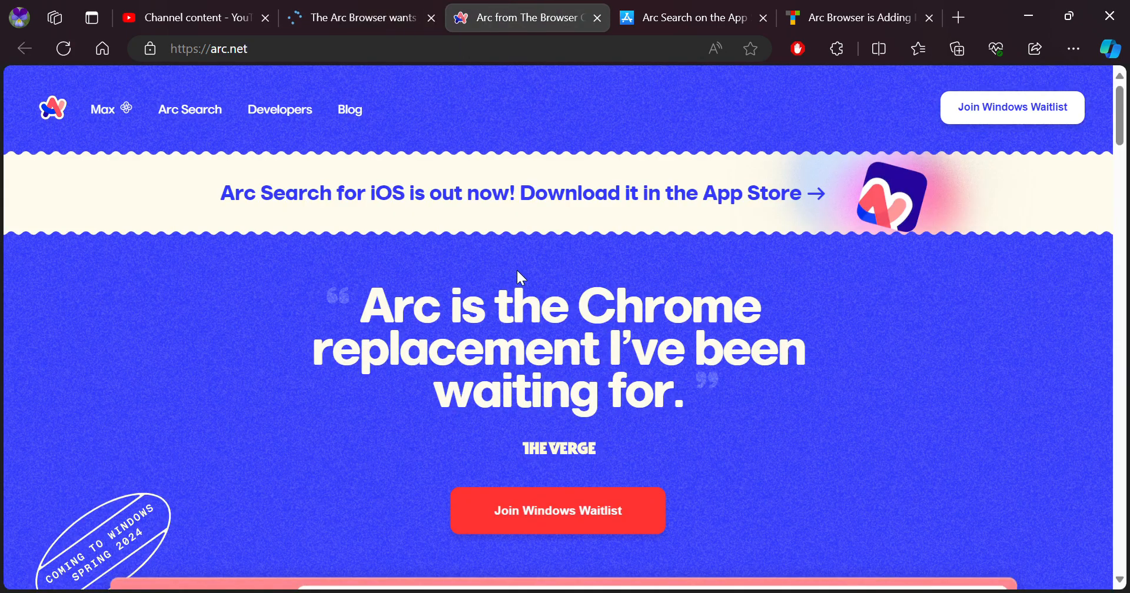
{"action": "left_click", "coordinate": [854, 17]}
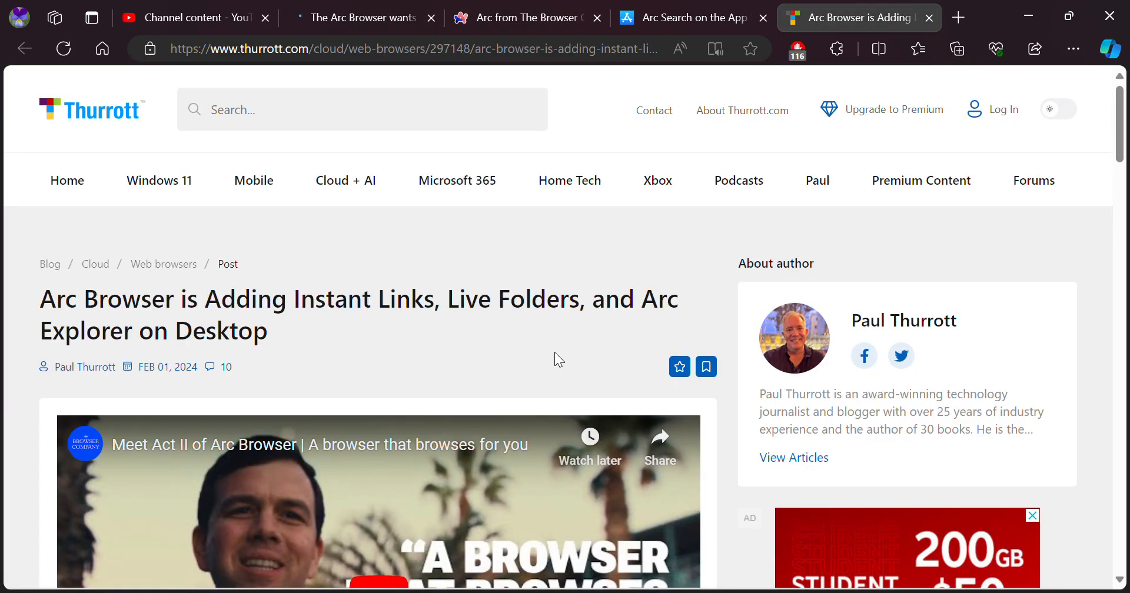
Read the Thurrott article and highlight the passage about Instant Links removing the middleman.
{"action": "scroll", "scroll_direction": "down", "scroll_amount": 3}
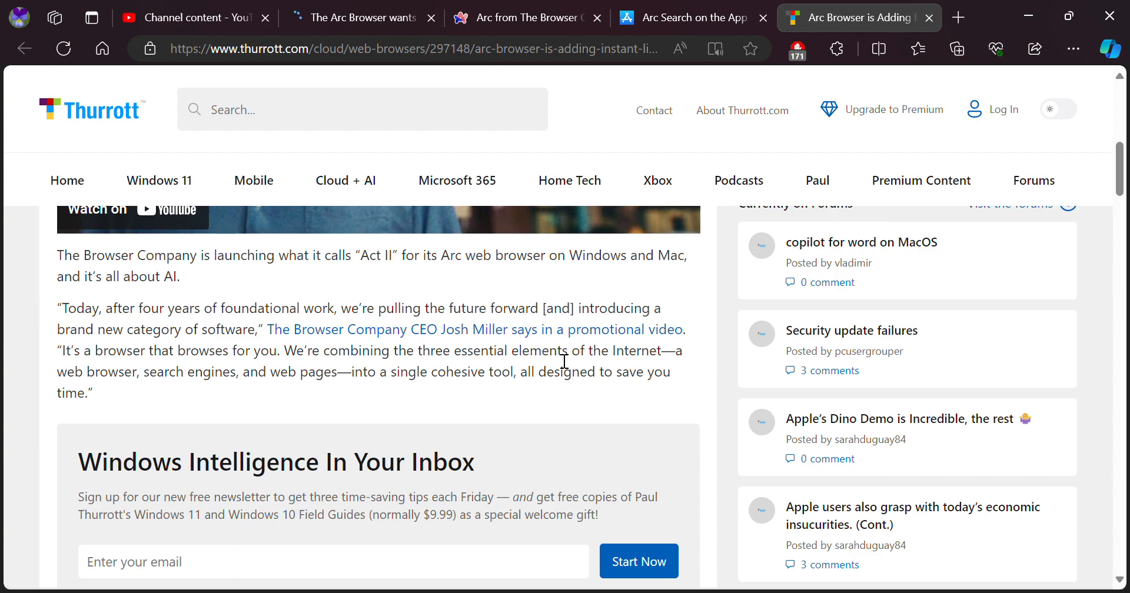
{"action": "scroll", "scroll_direction": "down", "scroll_amount": 3}
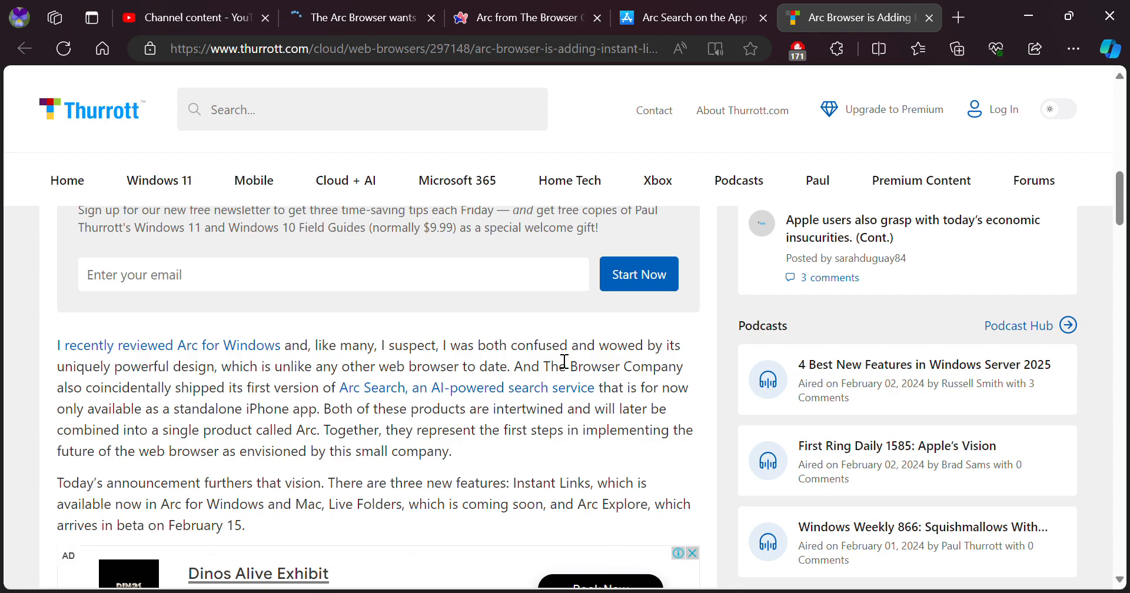
{"action": "scroll", "scroll_direction": "down", "scroll_amount": 3}
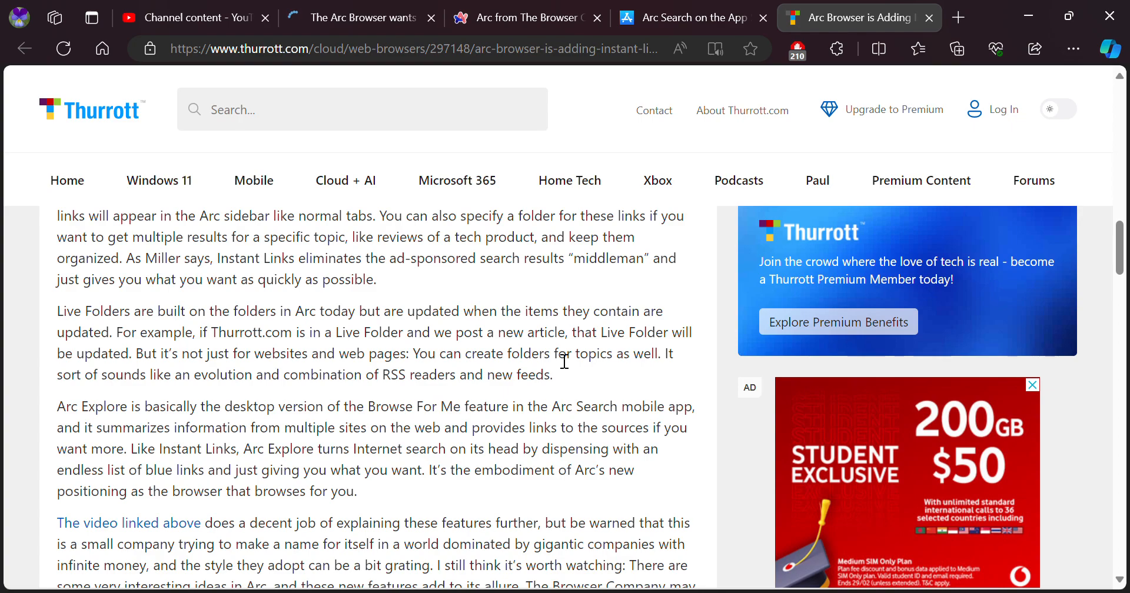
{"action": "scroll", "scroll_direction": "down", "scroll_amount": 3}
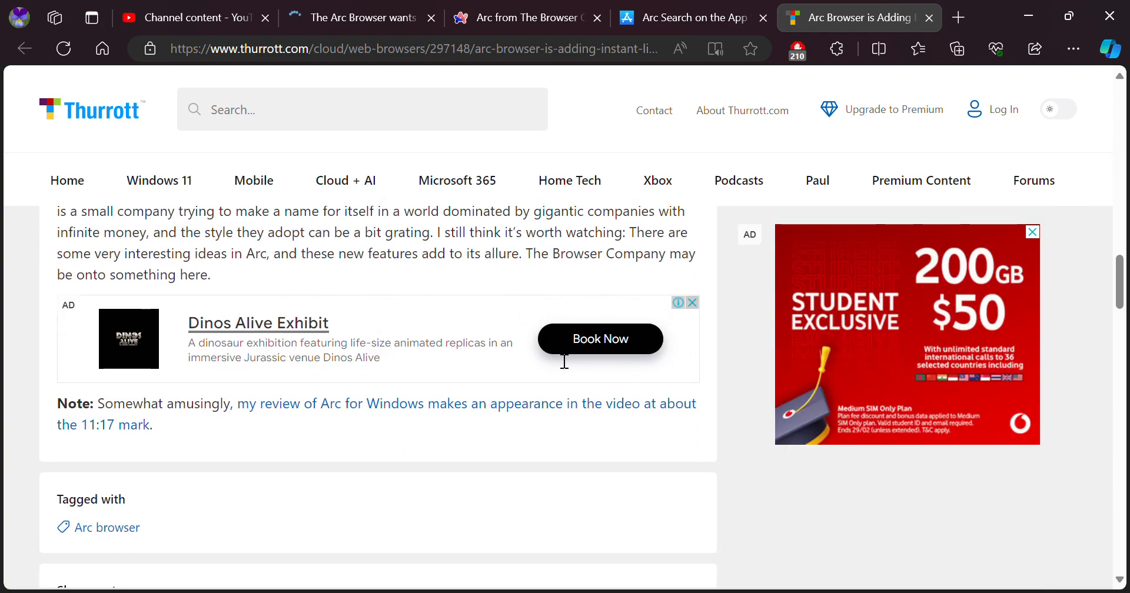
{"action": "scroll", "scroll_direction": "up", "scroll_amount": 3}
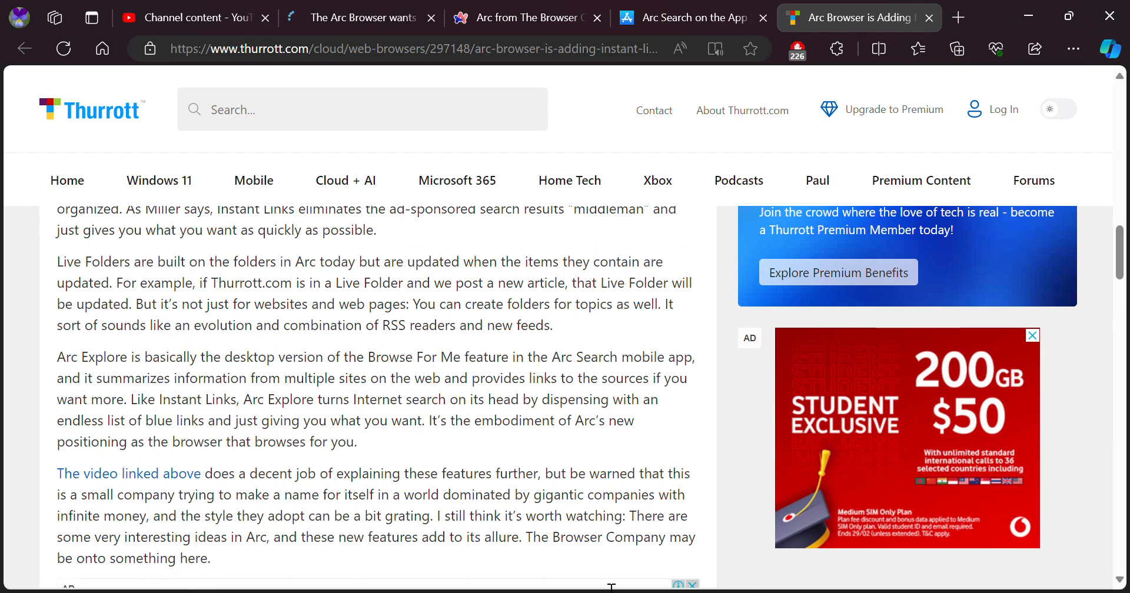
{"action": "scroll", "scroll_direction": "up", "scroll_amount": 3}
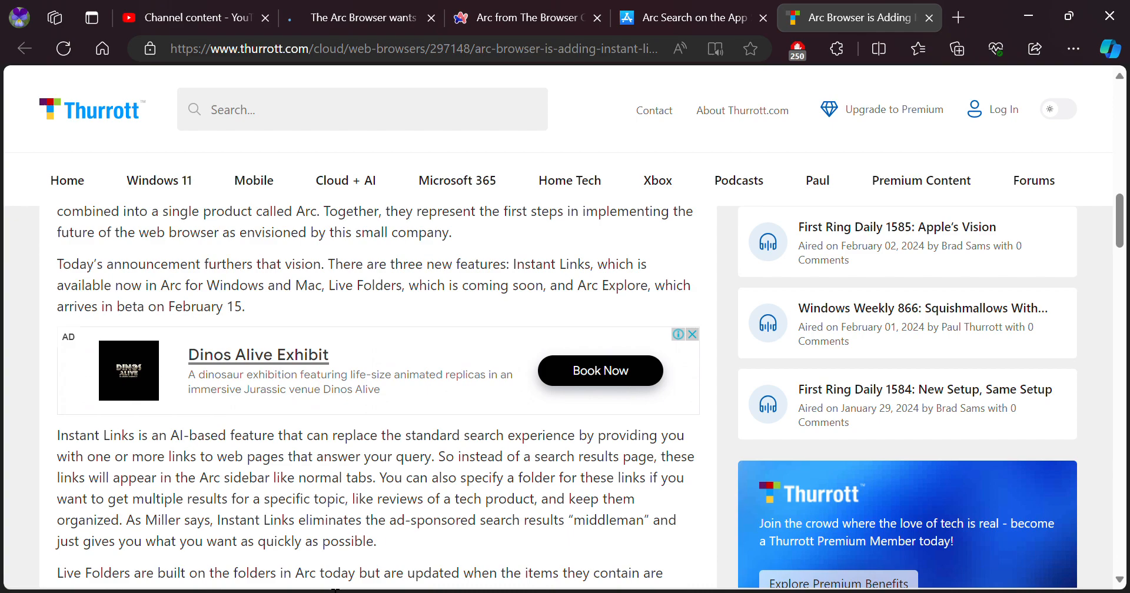
{"action": "left_click_drag", "start_coordinate": [320, 498], "coordinate": [565, 520]}
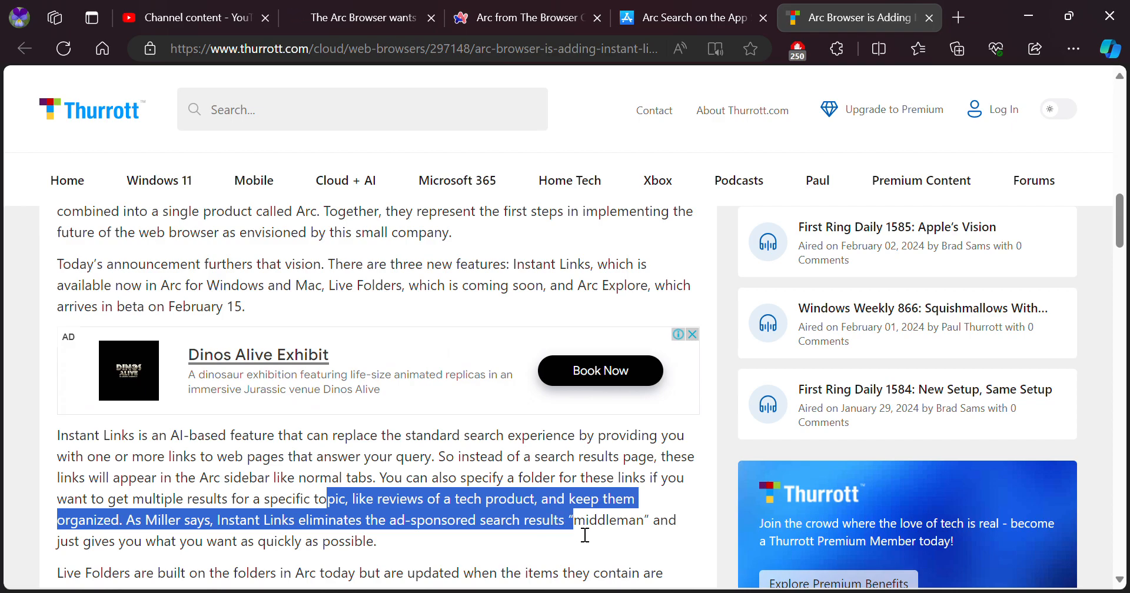
Scroll on through the Arc Explore passage and open the Join Windows Waitlist form.
{"action": "scroll", "scroll_direction": "down", "scroll_amount": 3}
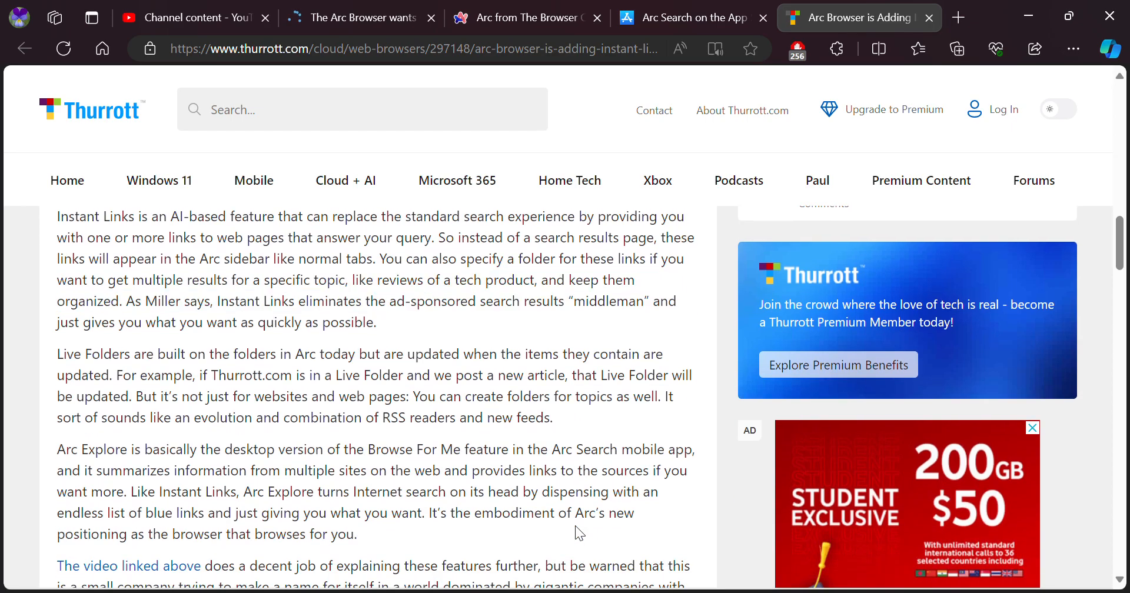
{"action": "scroll", "scroll_direction": "down", "scroll_amount": 3}
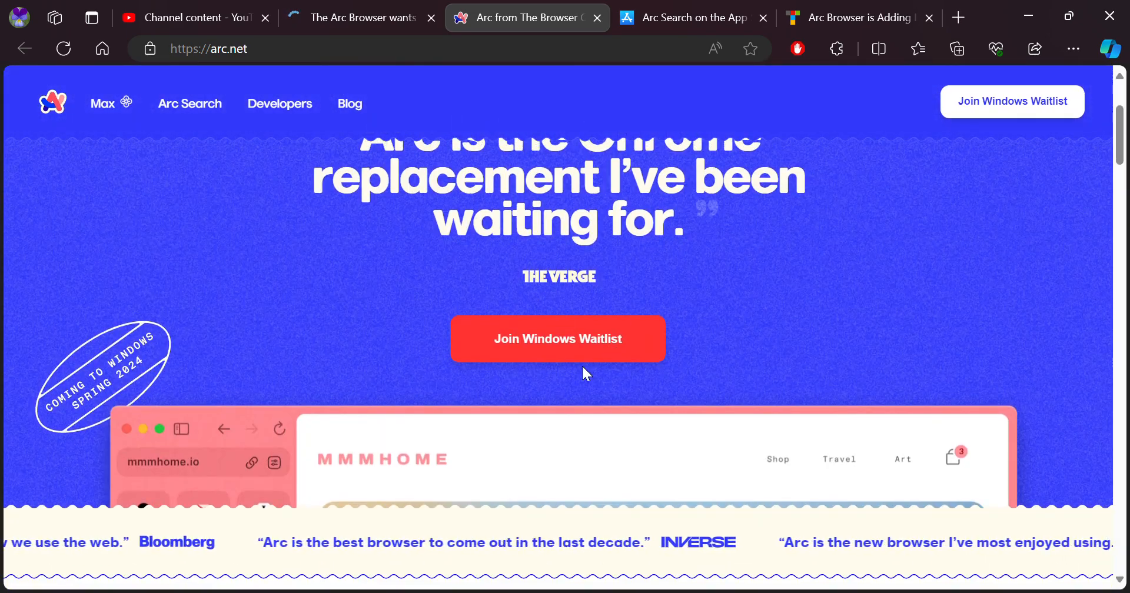
{"action": "left_click", "coordinate": [557, 339]}
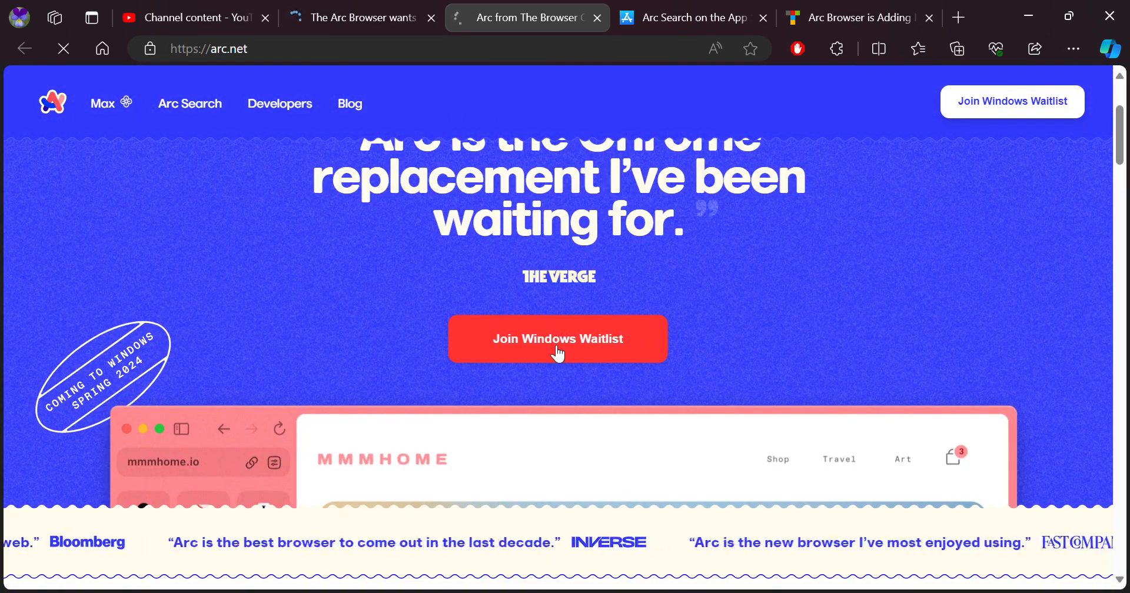
{"action": "left_click", "coordinate": [558, 339]}
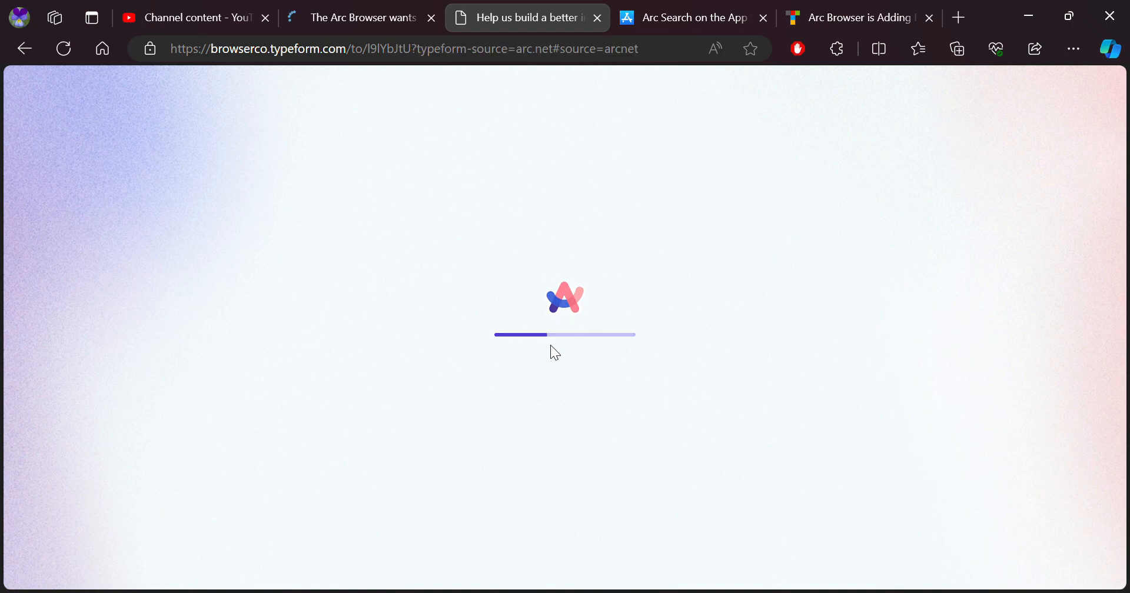